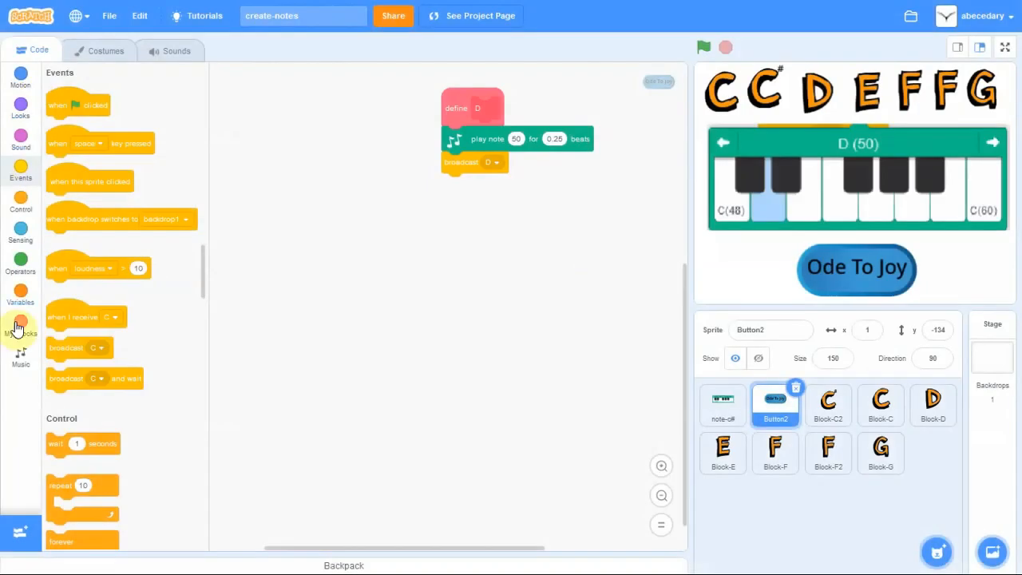
Create custom block C via Make a Block and give it play note 48 for 0.25 beats
left_click(20, 323)
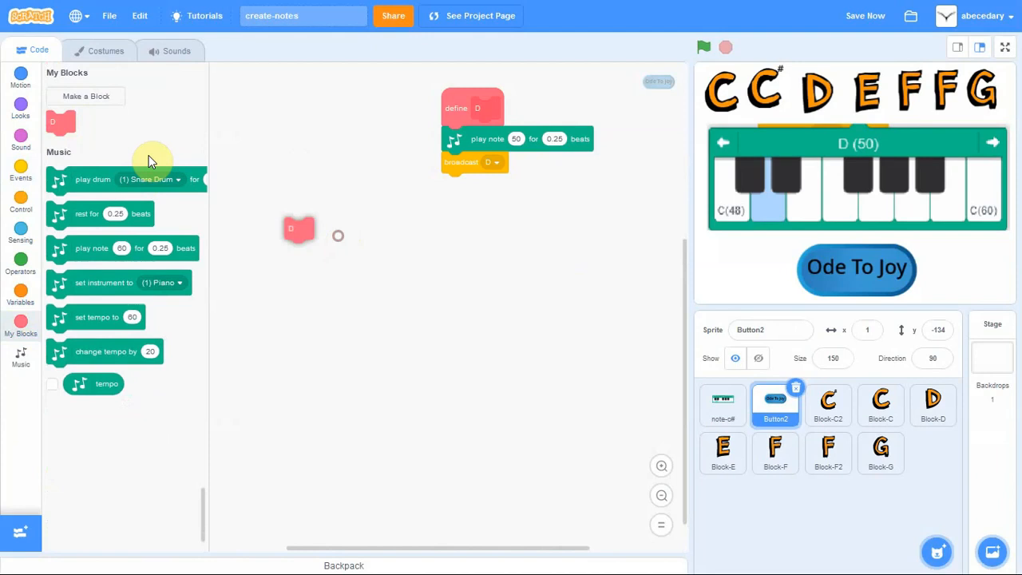
left_click(86, 95)
type("C")
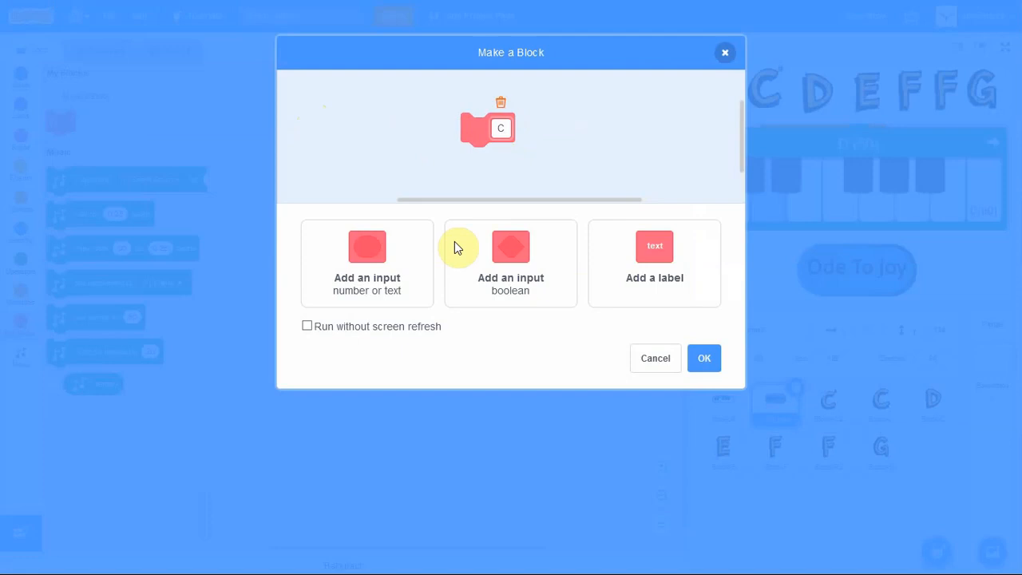
left_click(704, 357)
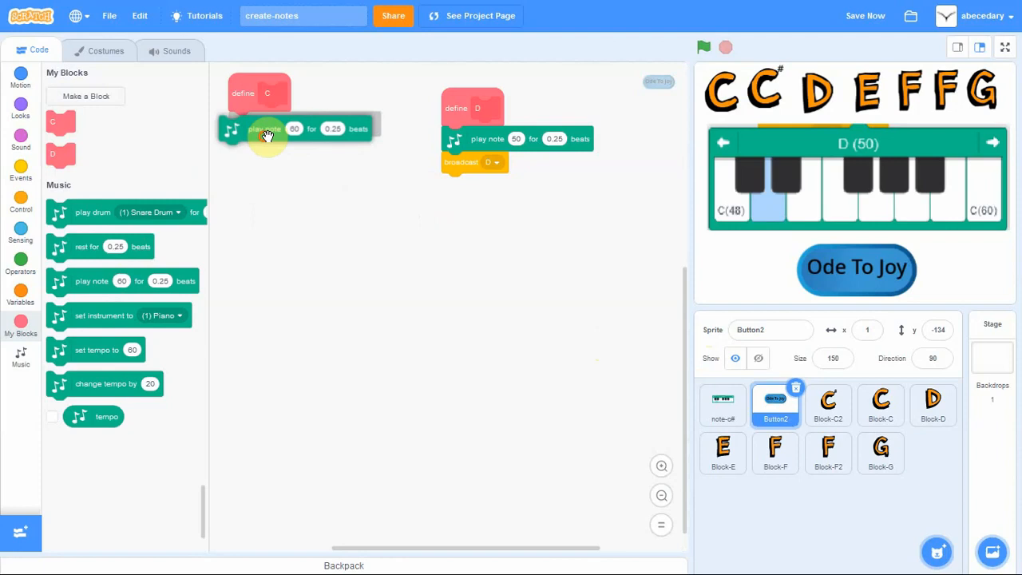
left_click(294, 128)
type("48")
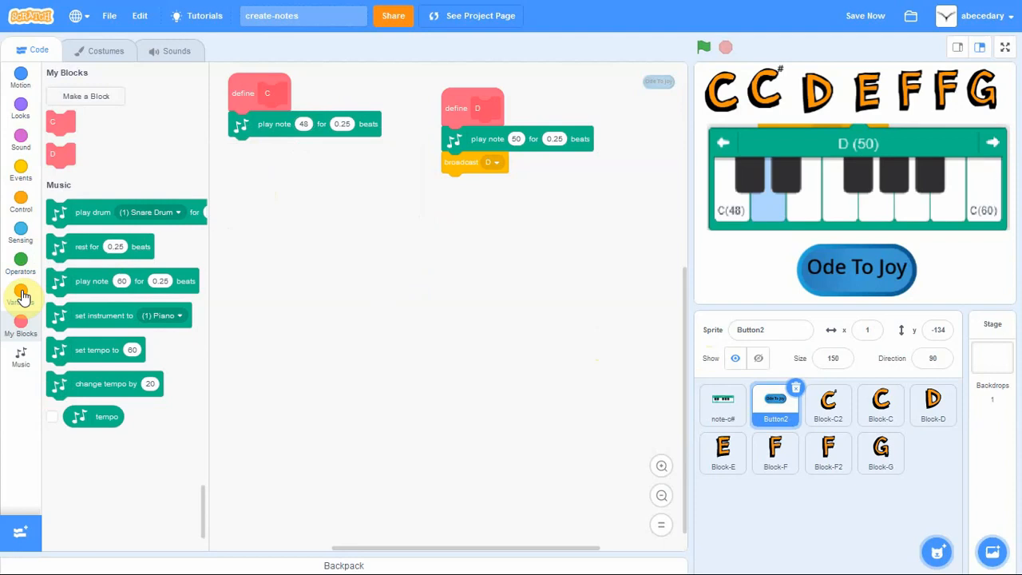
mouse_move(21, 296)
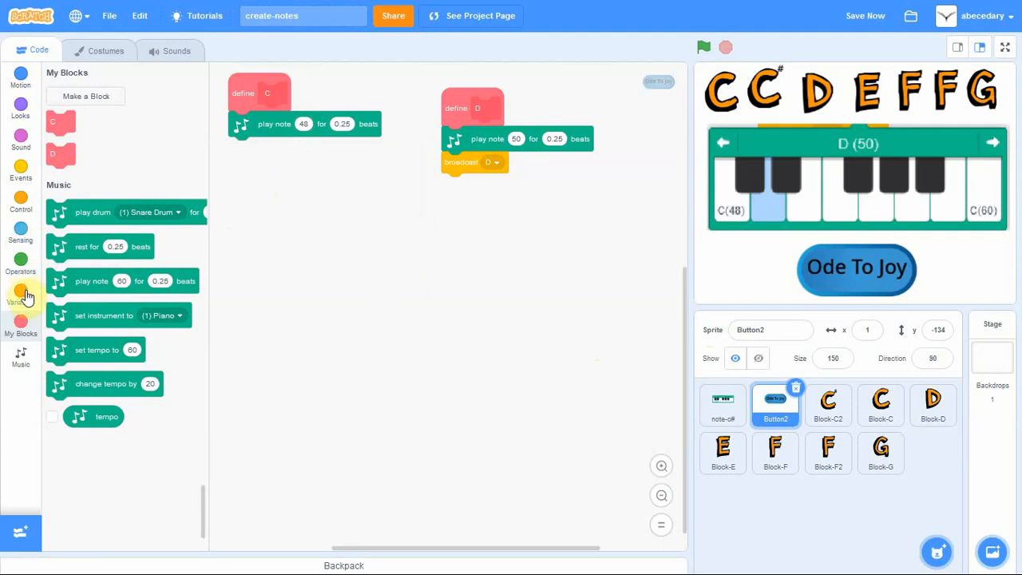
Add broadcast C from Events beneath the C definition and nudge the script into place
left_click(20, 203)
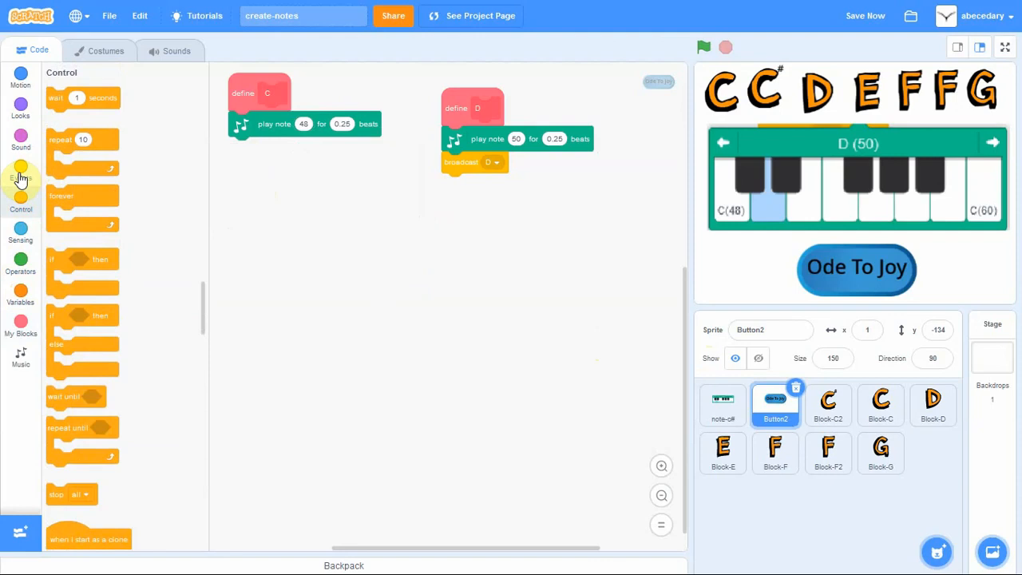
left_click(20, 172)
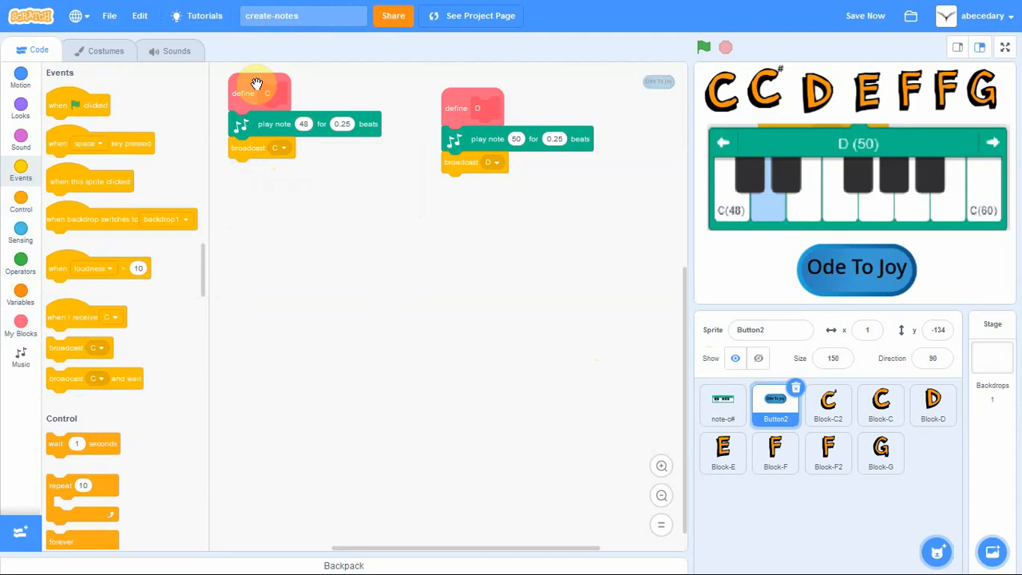
left_click_drag(257, 84, 299, 110)
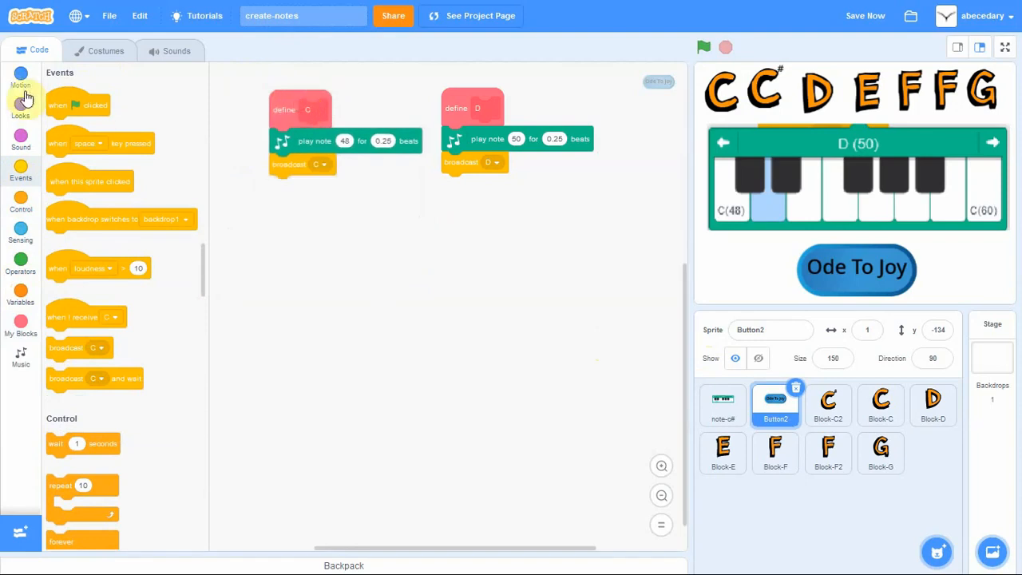
left_click(20, 324)
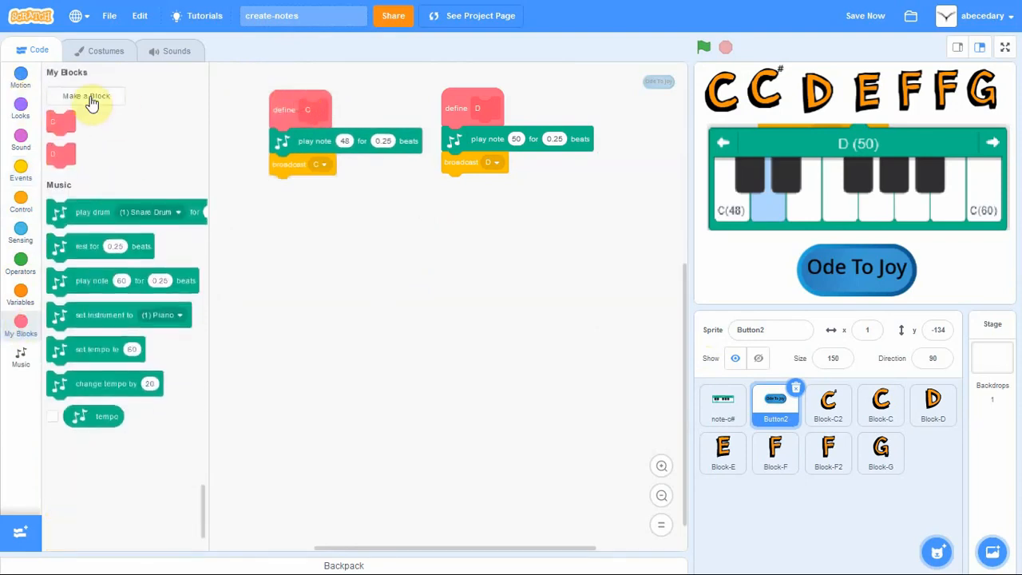
Create custom block E with play note 52 for 0.25 beats under define E
left_click(85, 96)
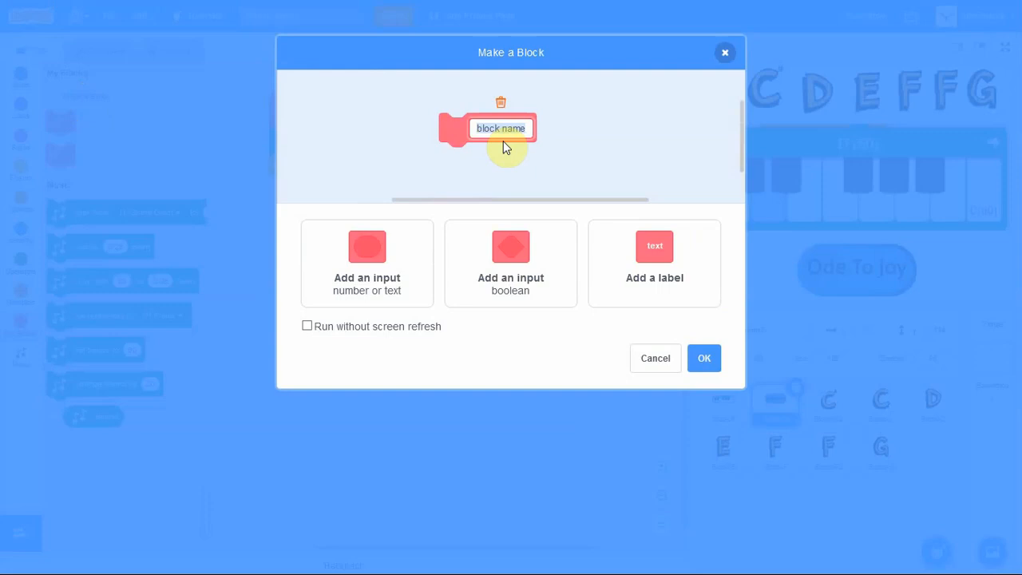
type("E")
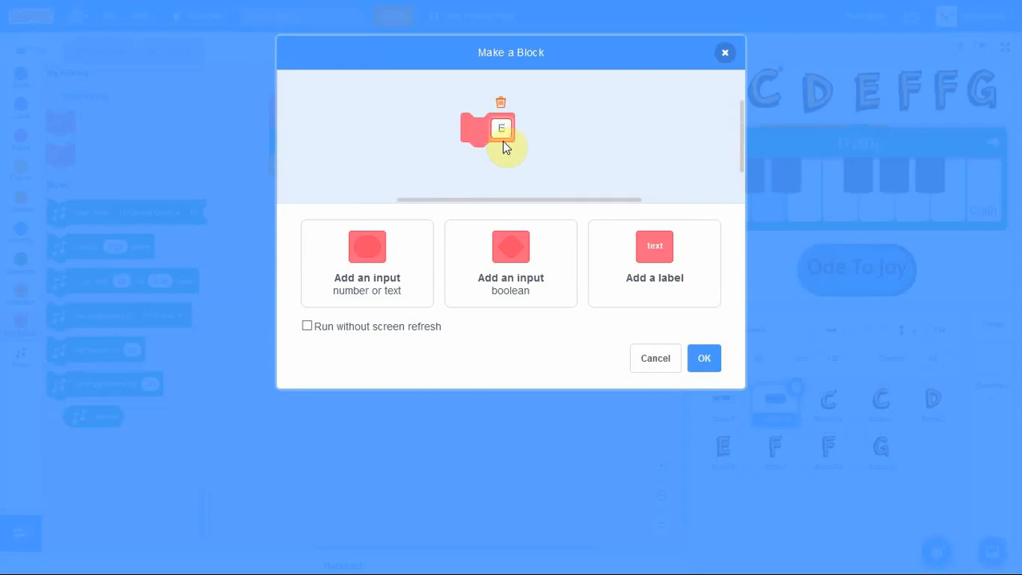
left_click(703, 358)
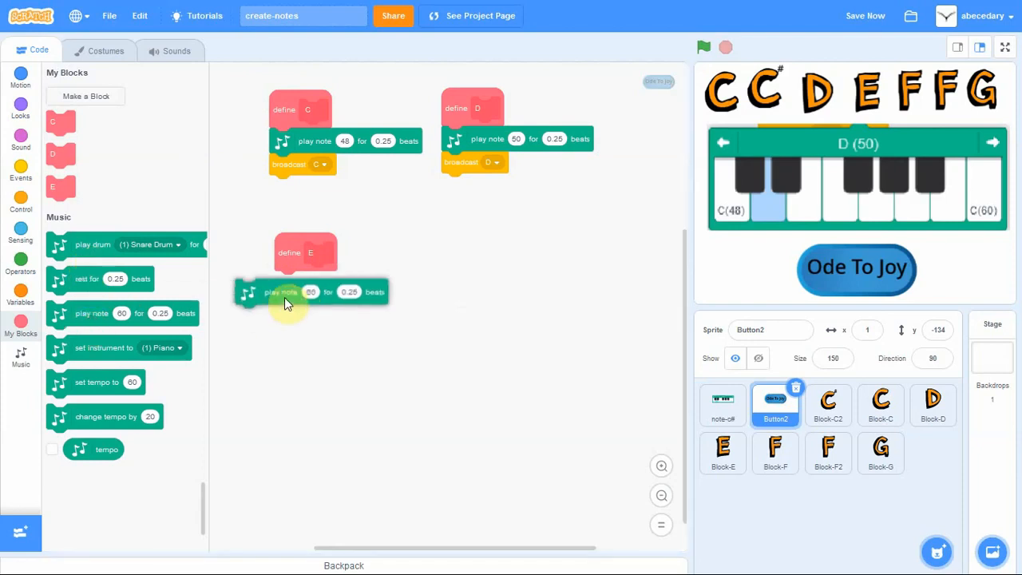
left_click(310, 291)
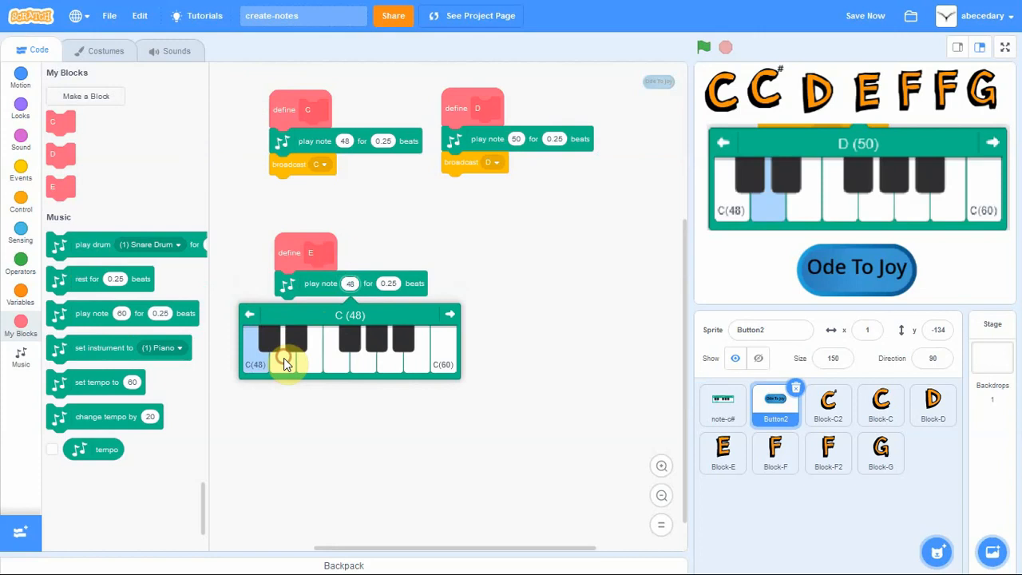
left_click(304, 343)
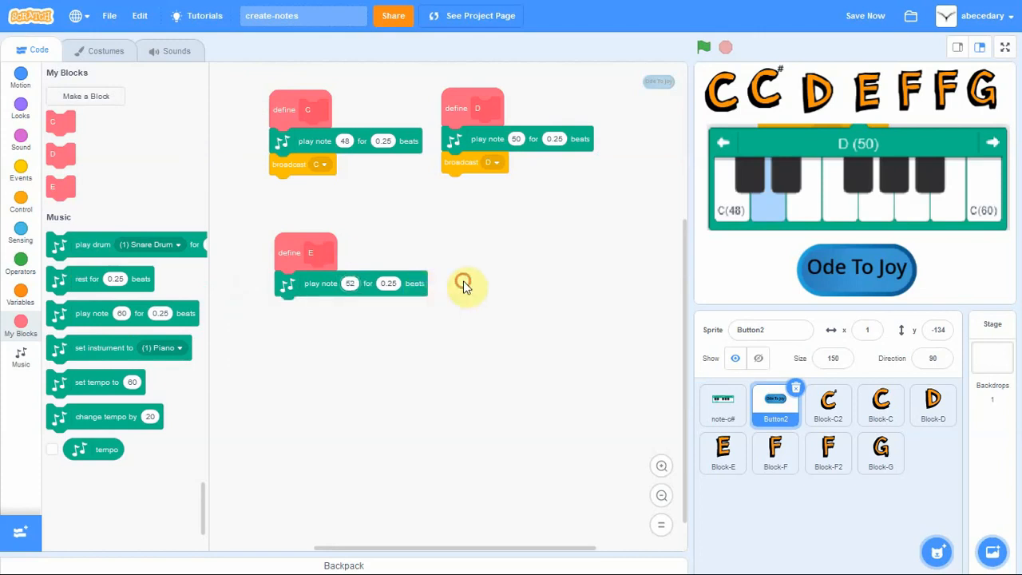
left_click(20, 166)
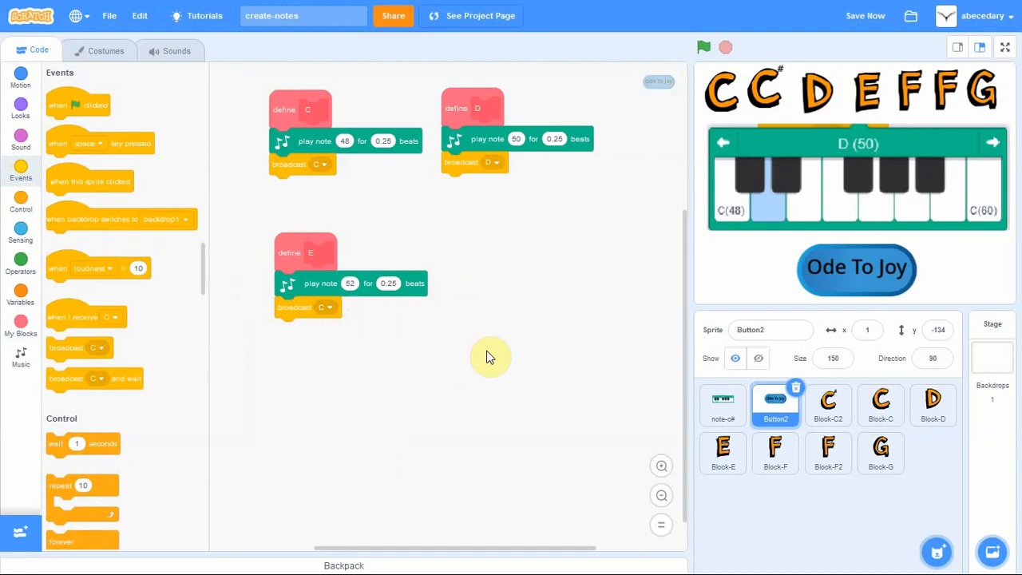
mouse_move(84, 204)
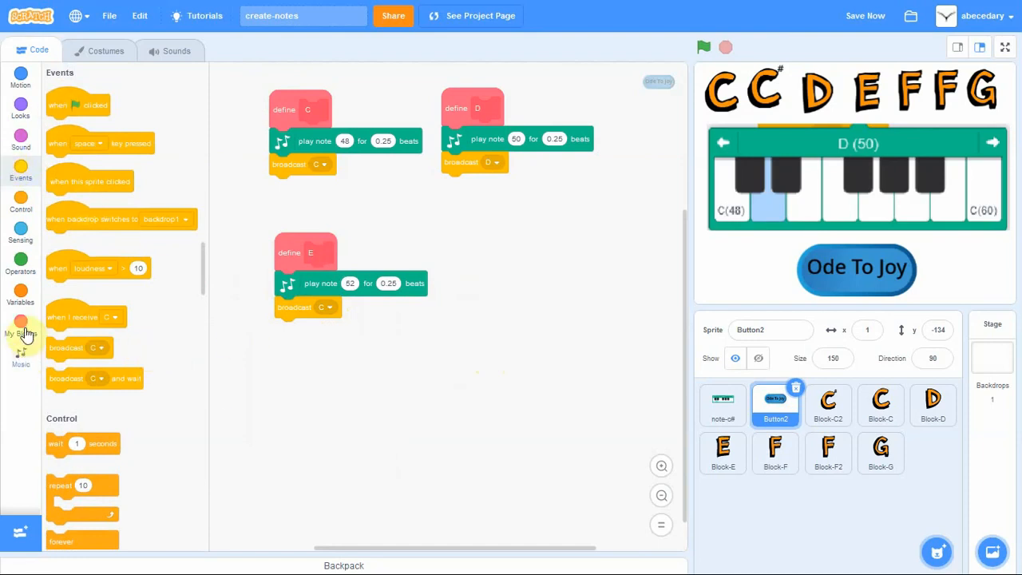
Create custom block C#, place its definition in empty space and set it to play note 49
left_click(21, 326)
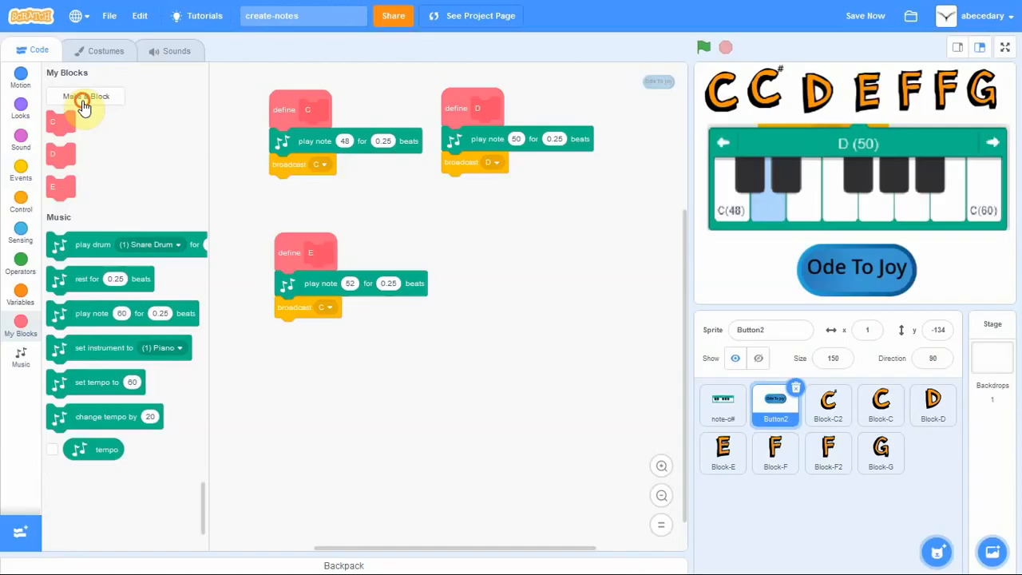
left_click(84, 96)
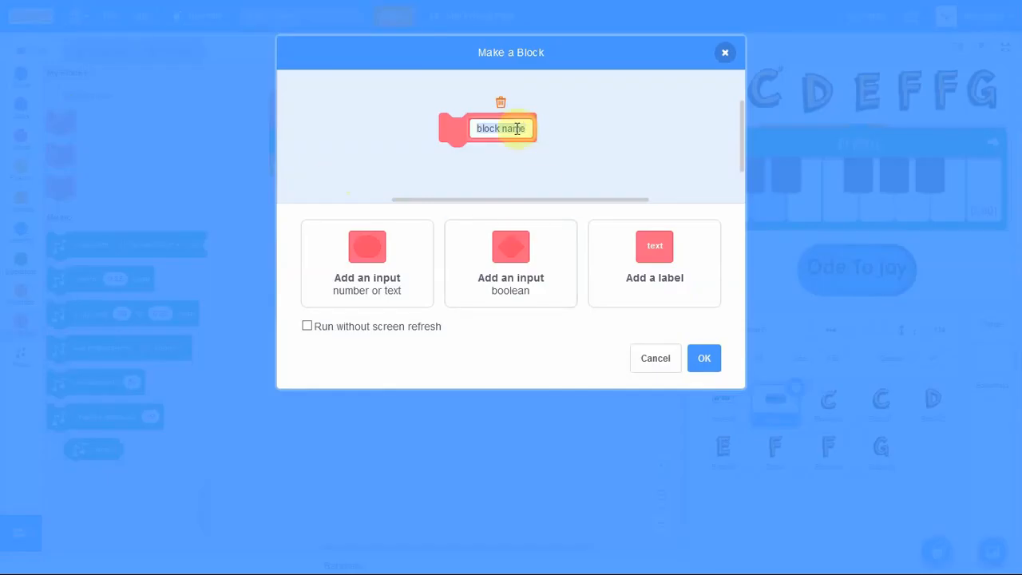
type("c")
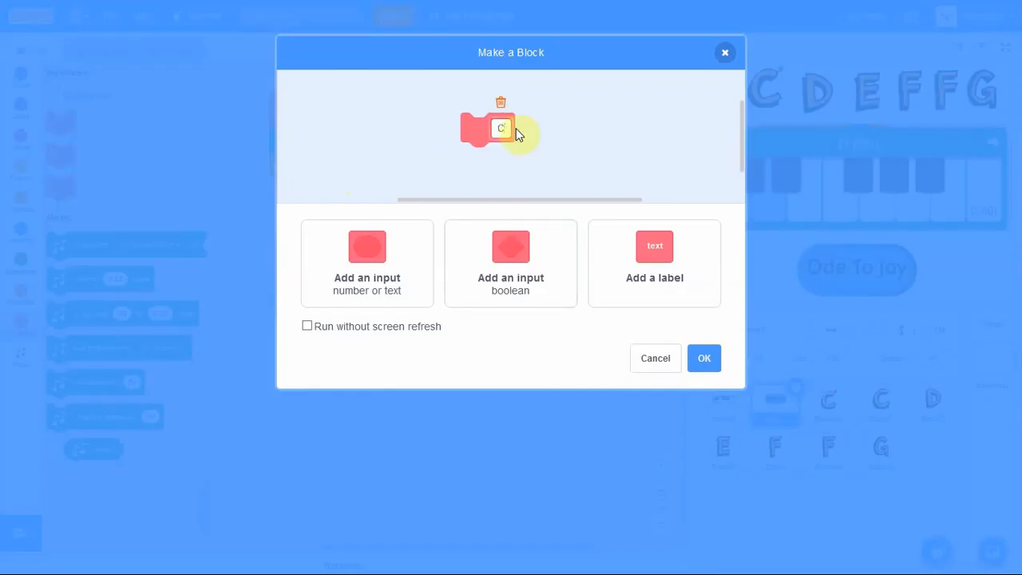
type("#")
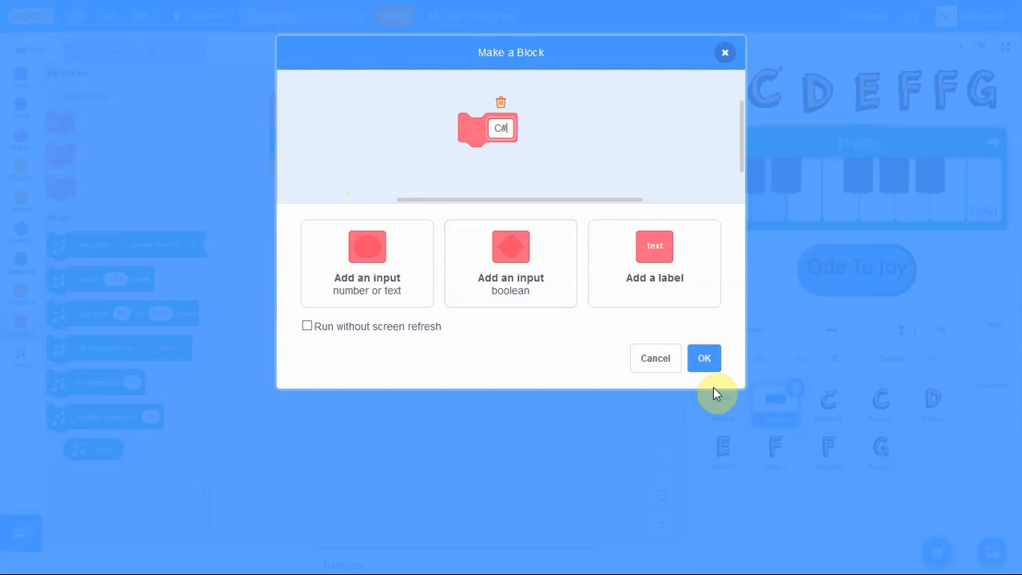
left_click(704, 358)
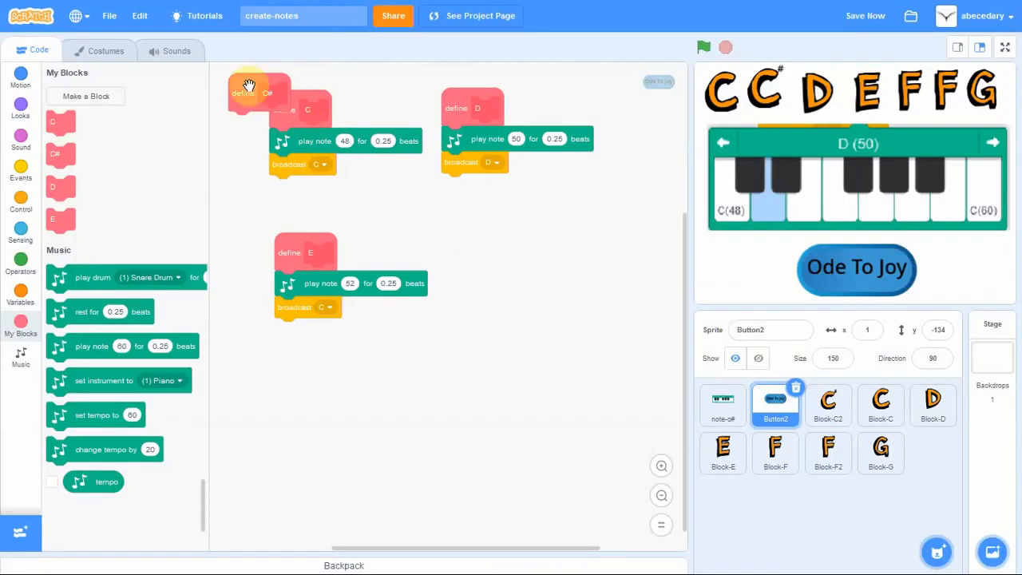
left_click_drag(252, 88, 543, 240)
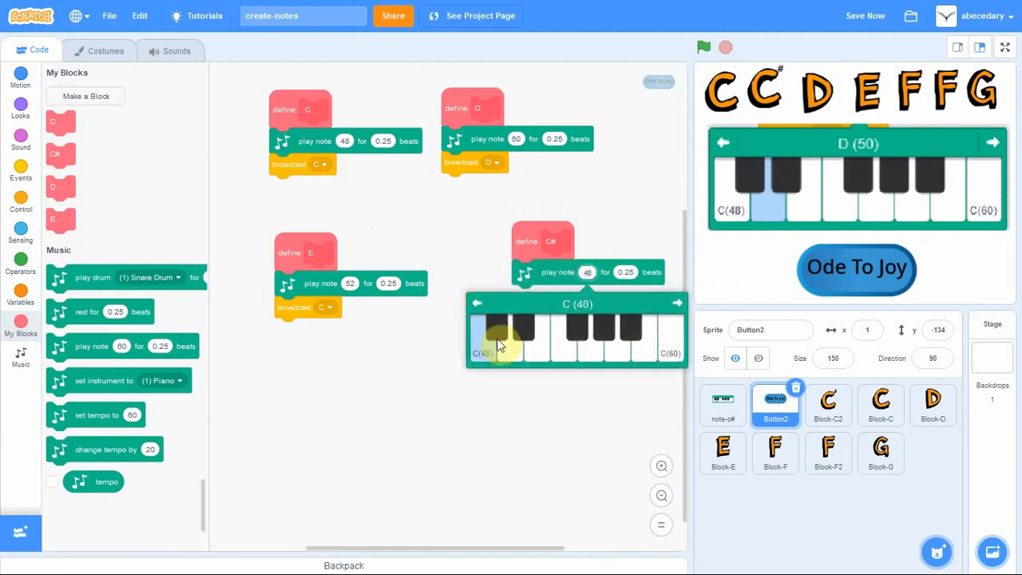
left_click(509, 327)
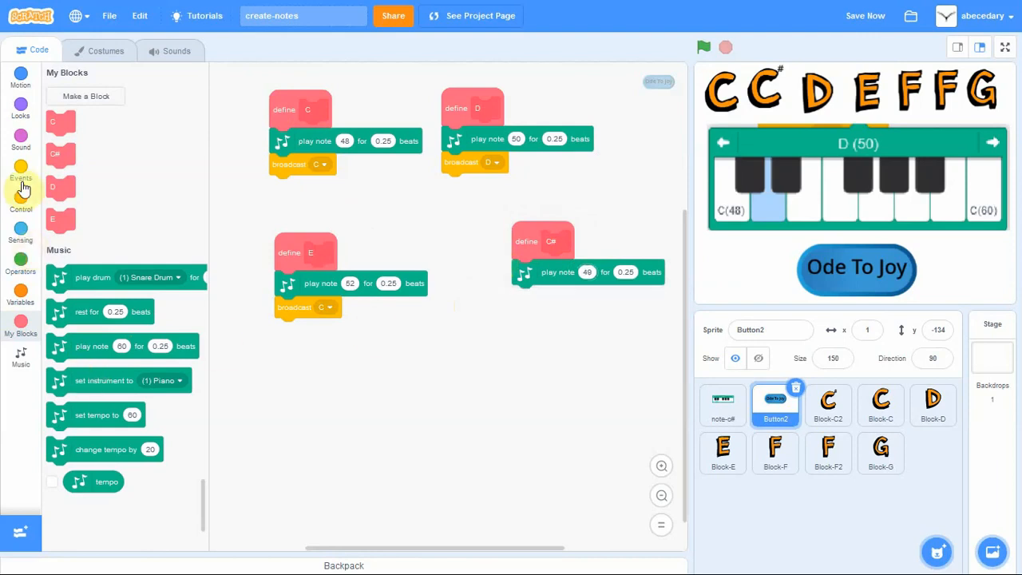
Attach a broadcast under the C# note and create a new message named C#
left_click(21, 174)
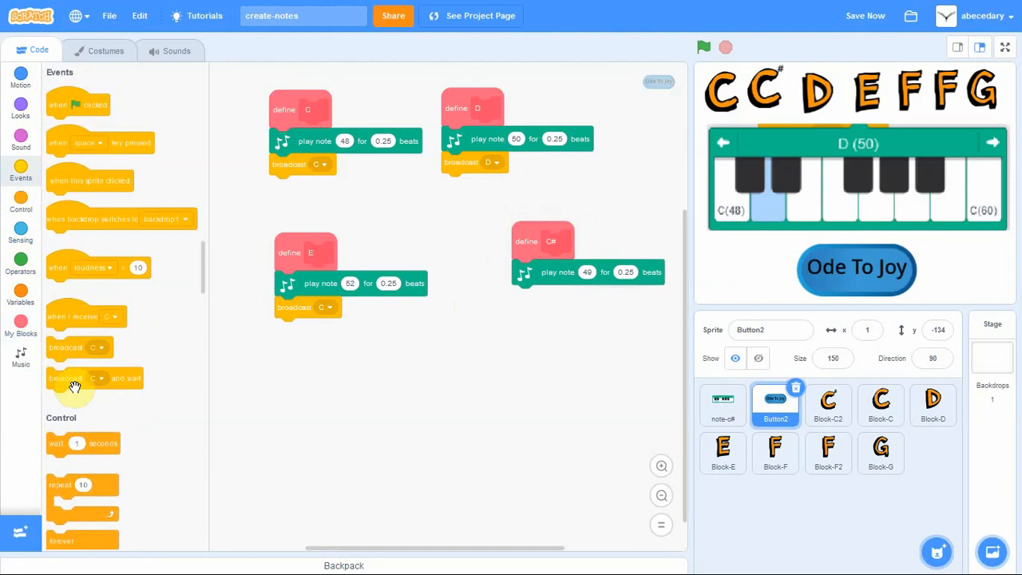
left_click_drag(74, 383, 542, 290)
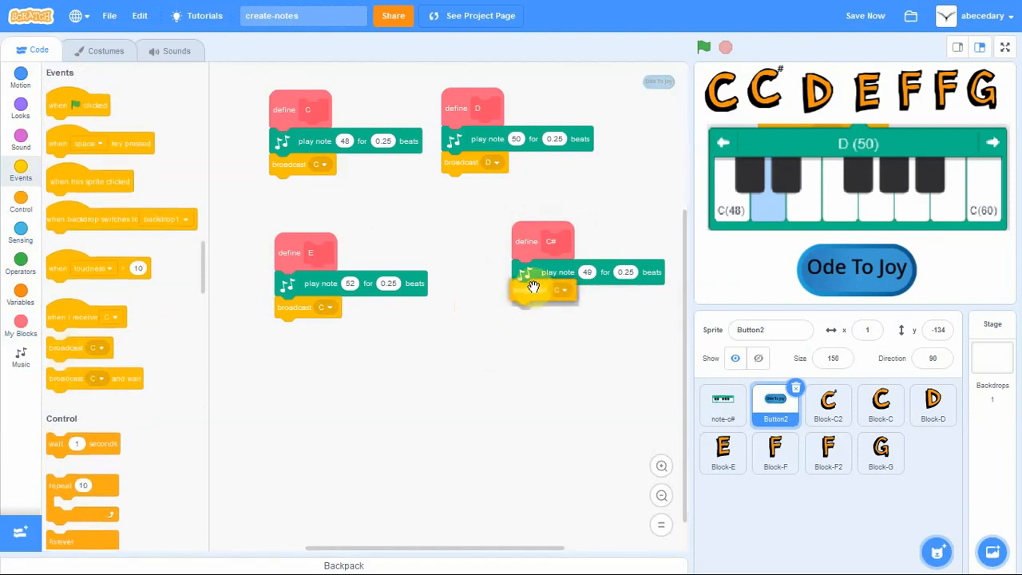
left_click(562, 296)
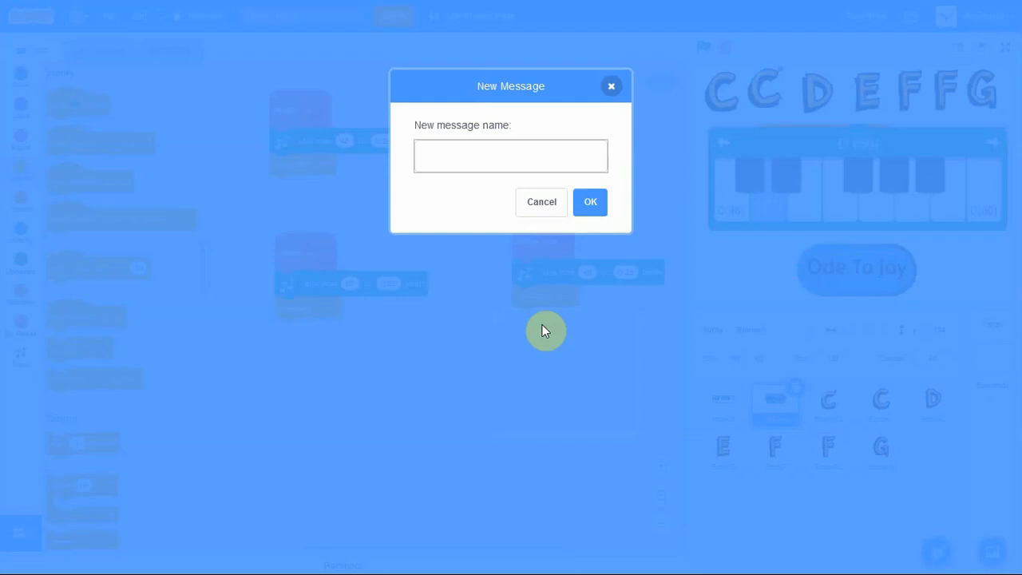
type("C")
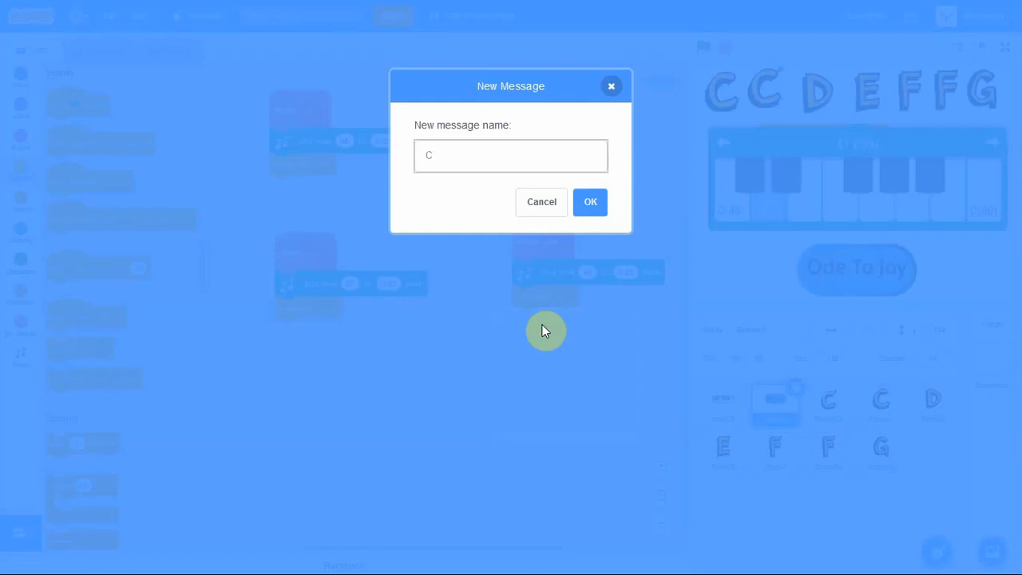
type("#")
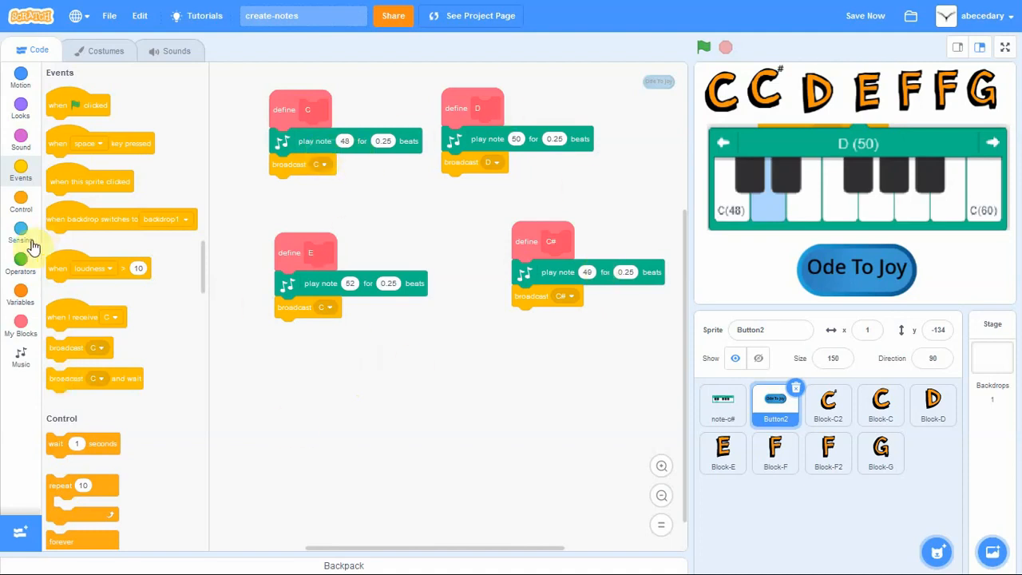
mouse_move(24, 328)
type("F")
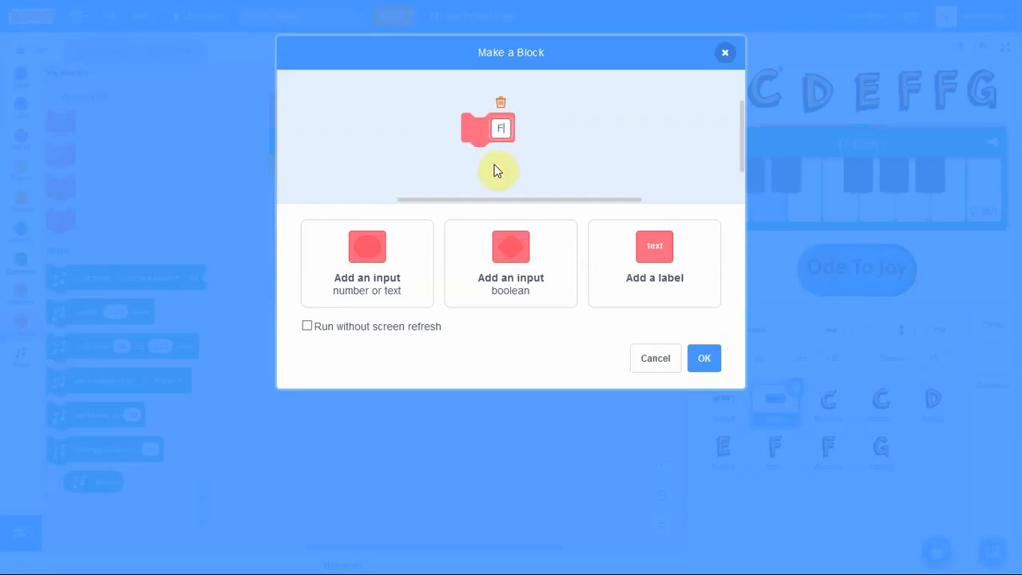
Create custom block F and set its play note to F (53) for 0.25 beats
left_click(704, 358)
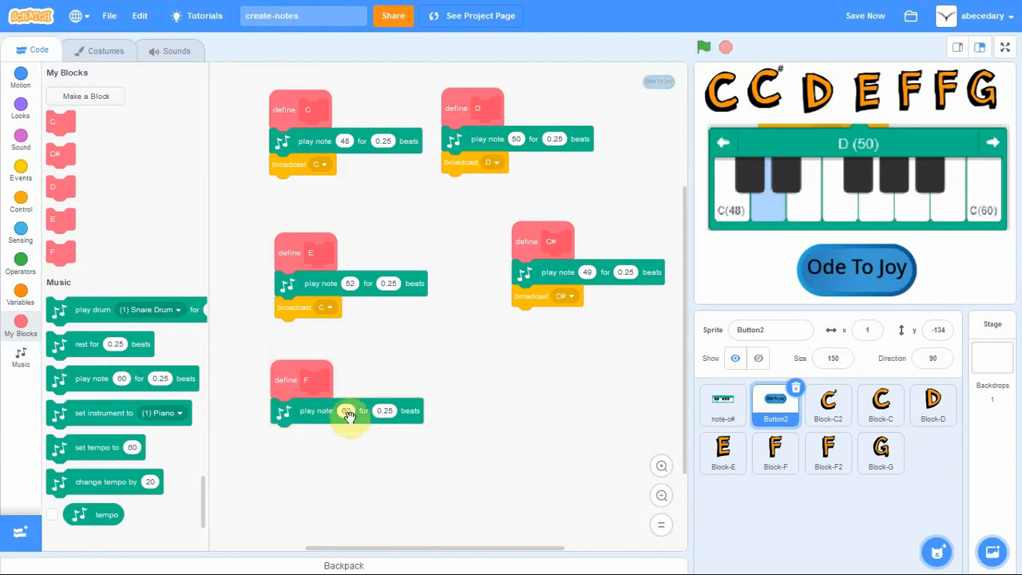
left_click(346, 410)
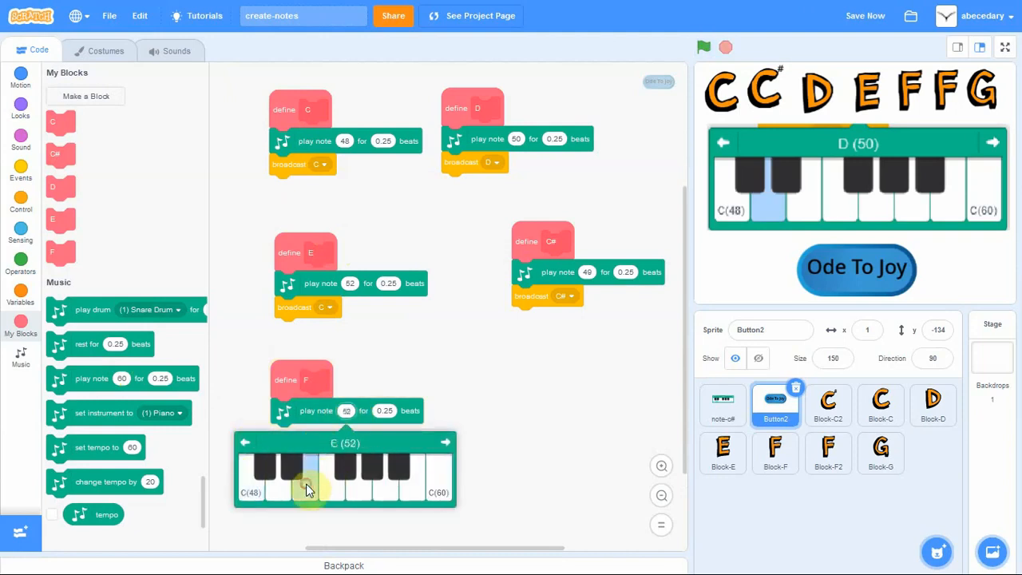
left_click(342, 479)
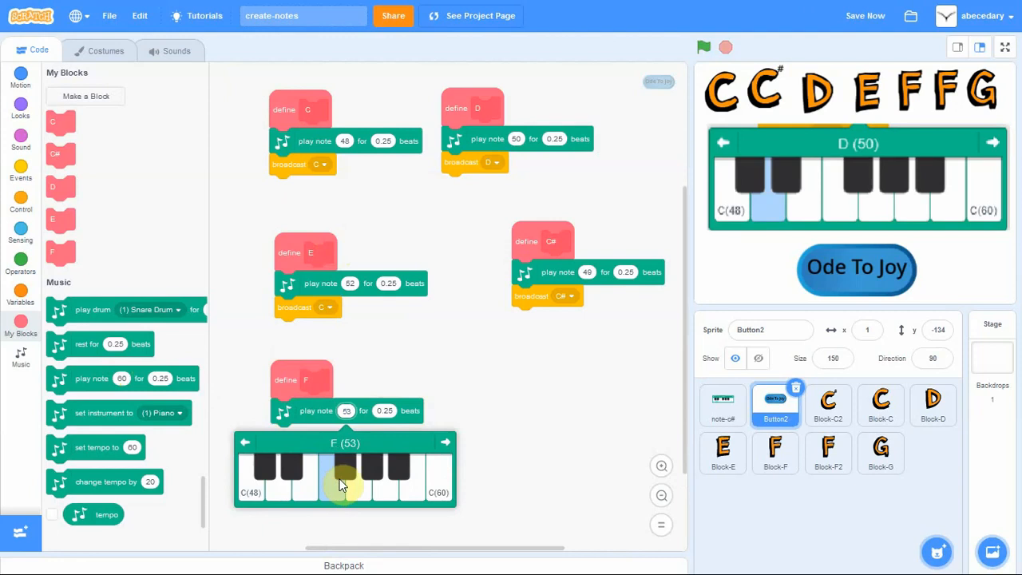
mouse_move(336, 489)
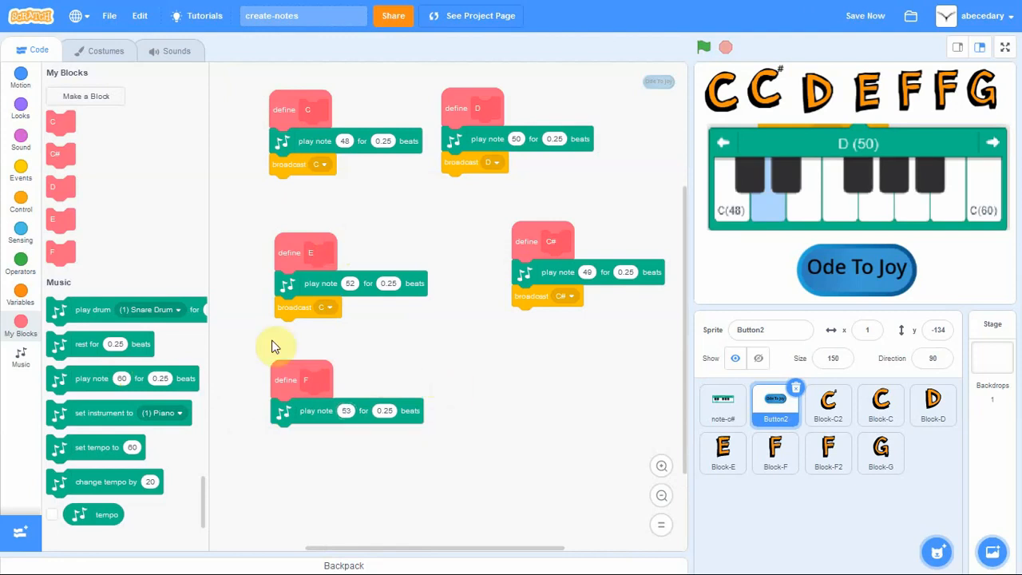
Attach a broadcast from Events under define F and choose message F
left_click(20, 177)
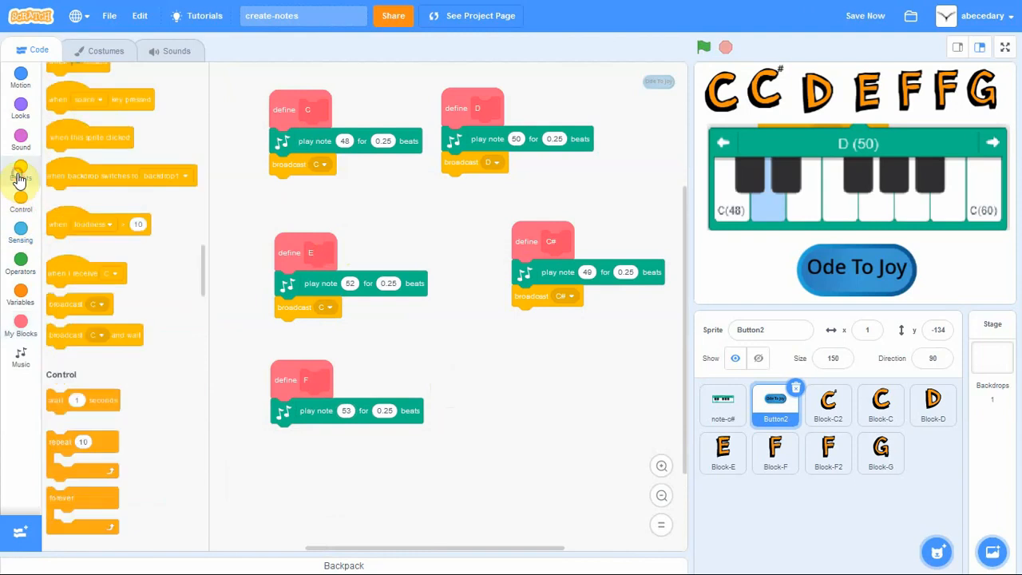
left_click(20, 176)
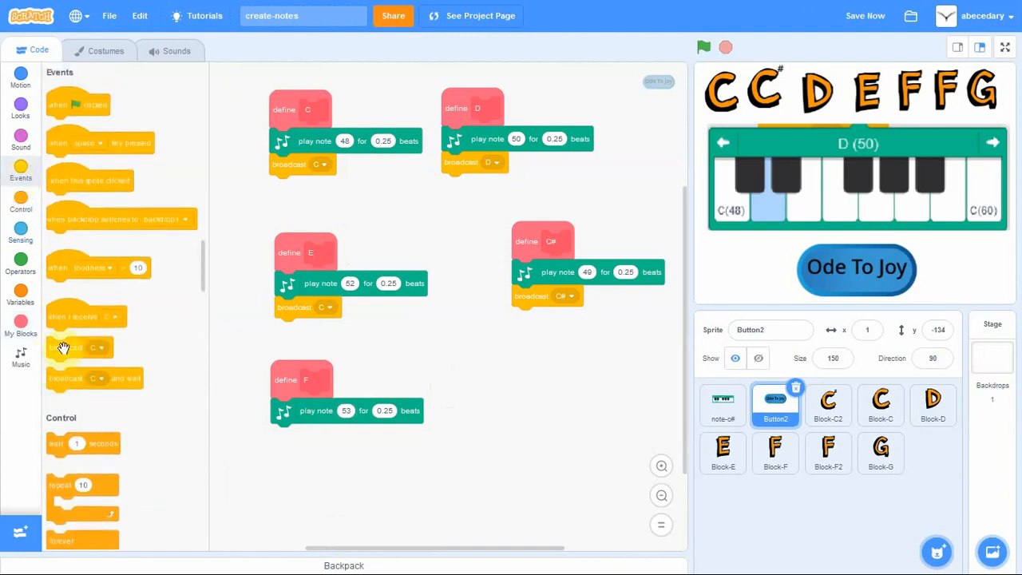
scroll("down", 3)
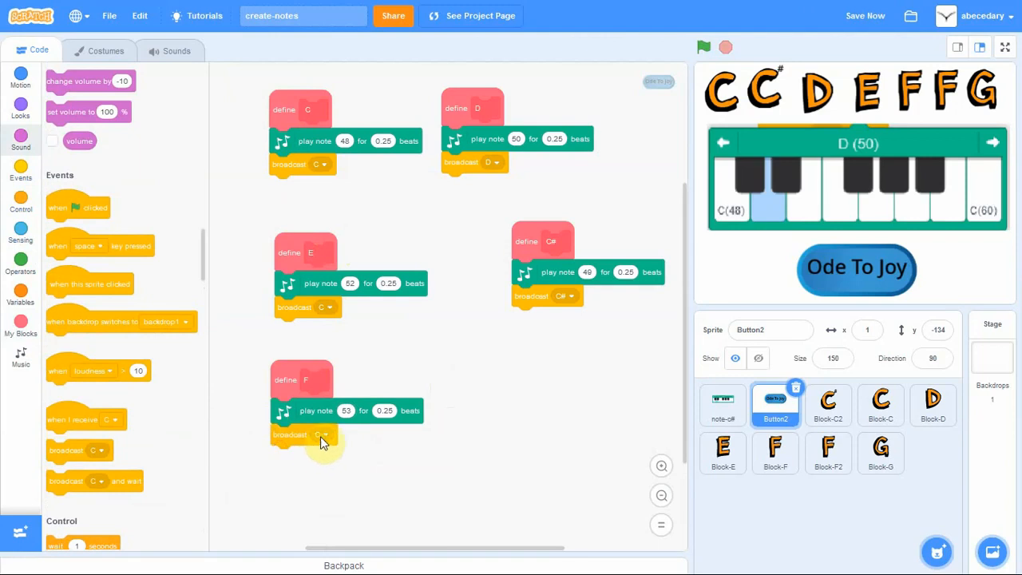
left_click(323, 435)
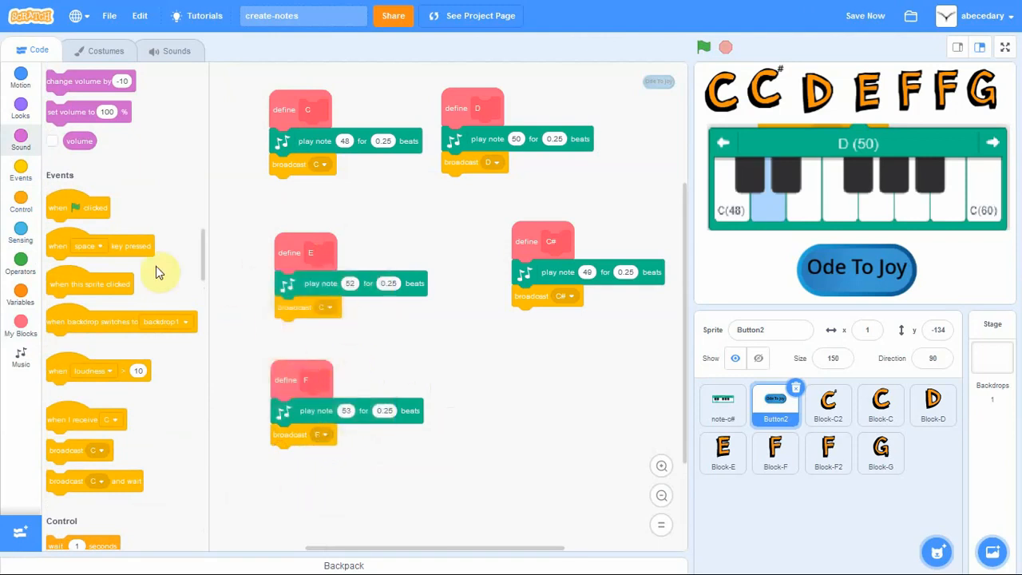
mouse_move(519, 131)
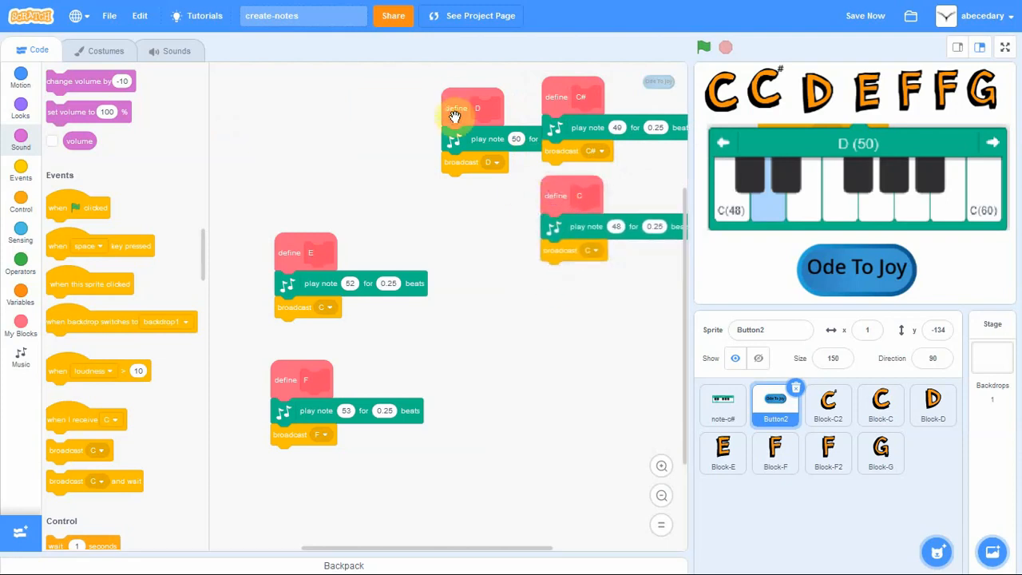
Move the D definition into the right-hand column beside the E and F definitions
left_click_drag(471, 107, 578, 303)
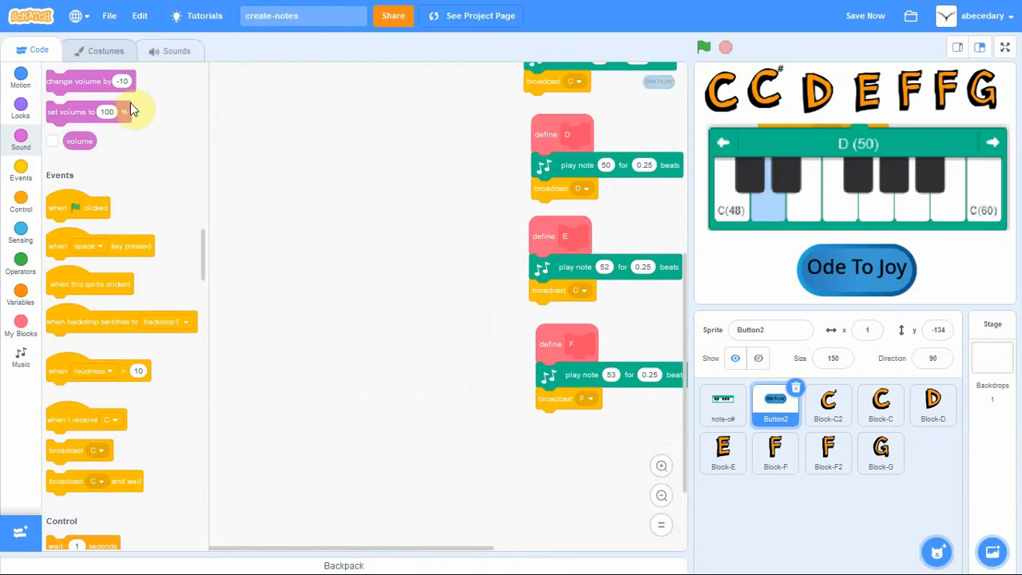
left_click(20, 328)
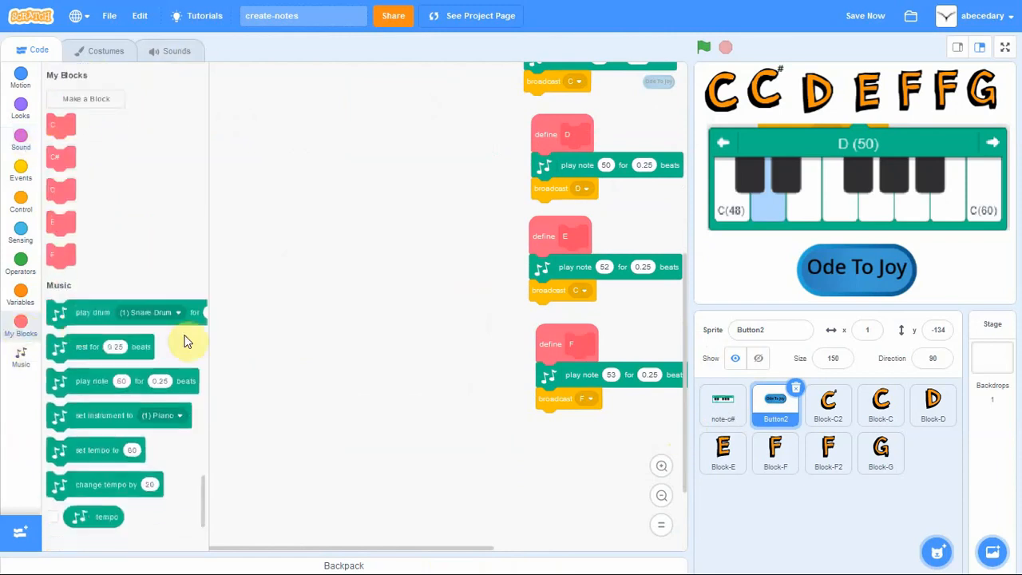
Create custom block G with play note G (55) for 0.25 beats and a broadcast beneath it
left_click(86, 98)
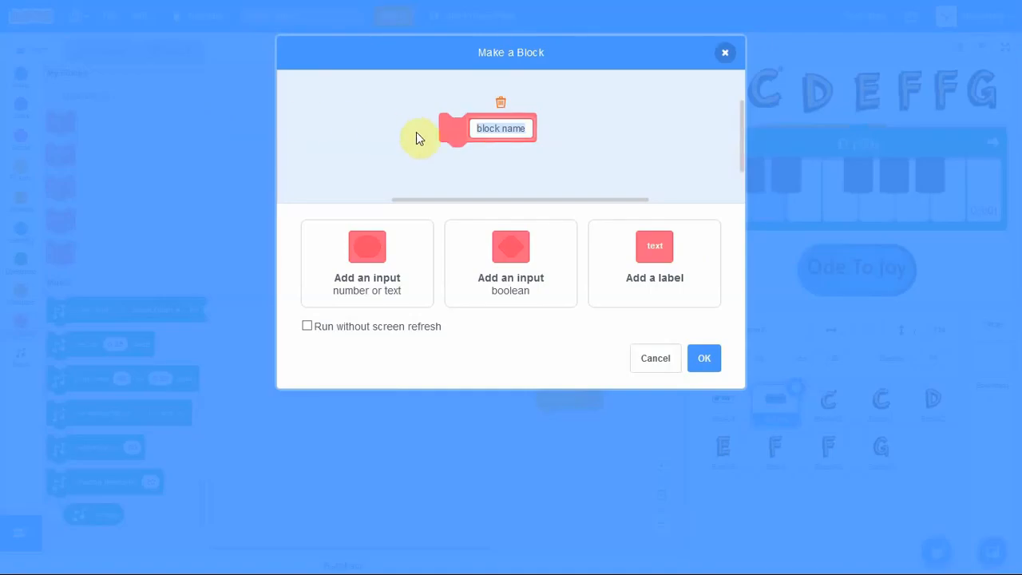
type("G")
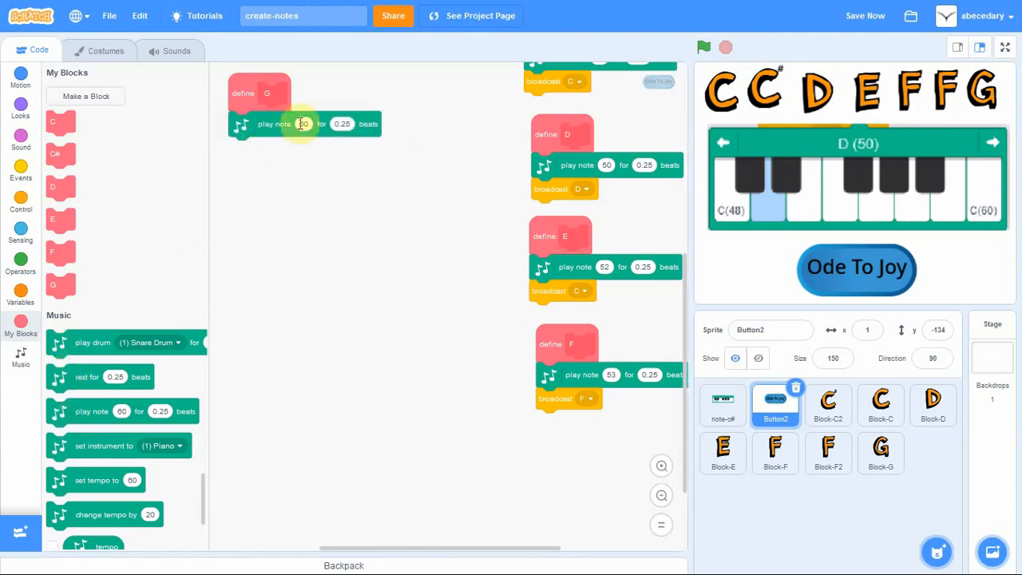
left_click(303, 124)
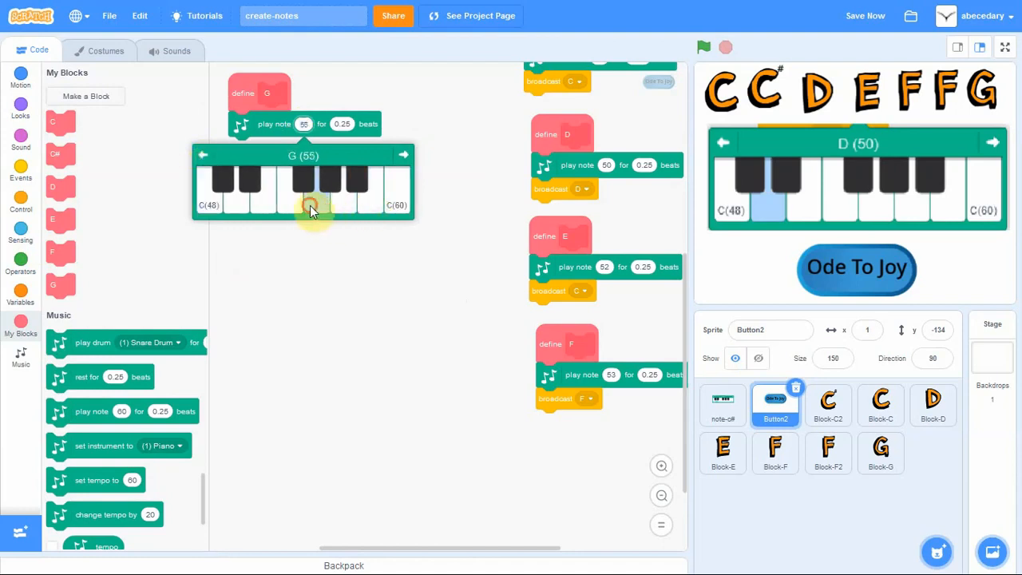
left_click(302, 195)
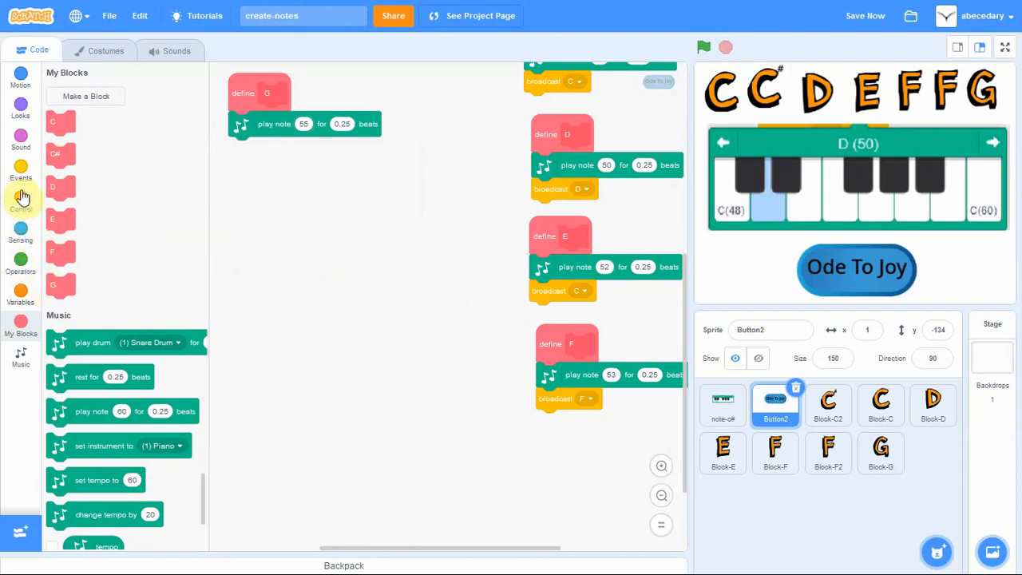
left_click(20, 170)
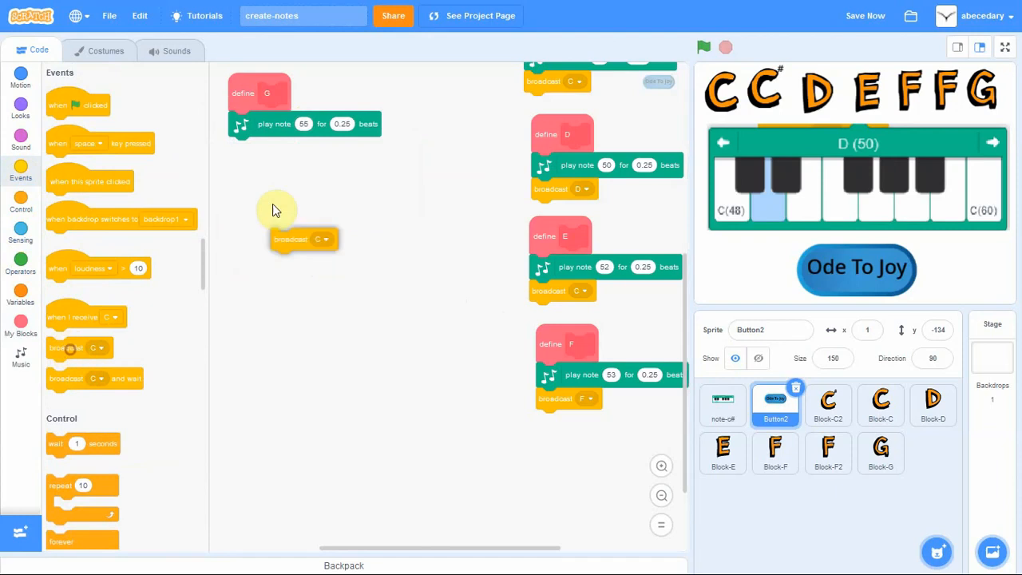
left_click(282, 149)
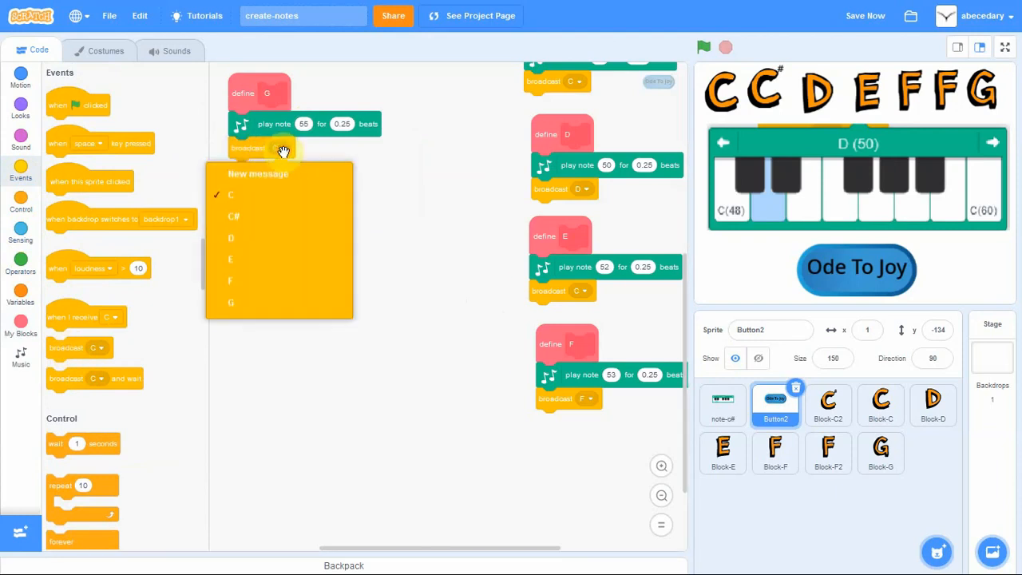